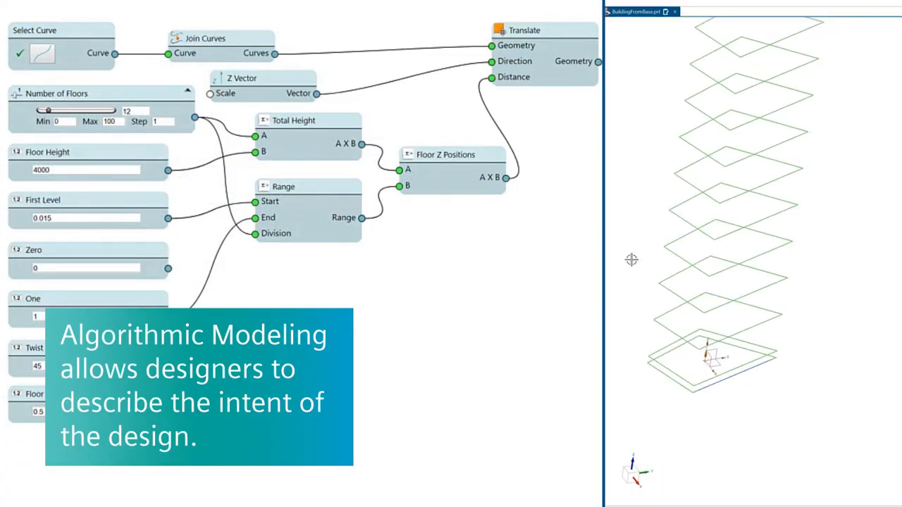
# - Raise the Number of Floors slider from 12 to 71 so the floor stack grows taller
pyautogui.moveTo(48, 110); pyautogui.dragTo(63, 110)
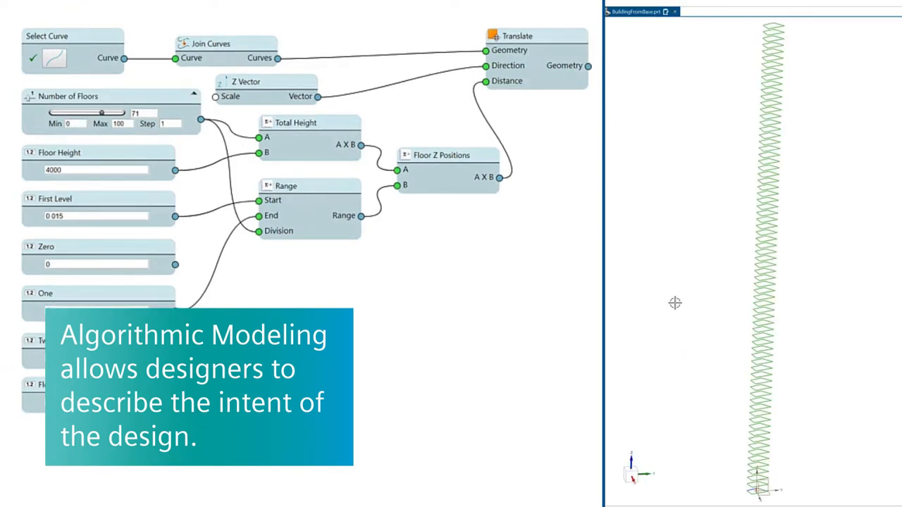
pyautogui.click(138, 112)
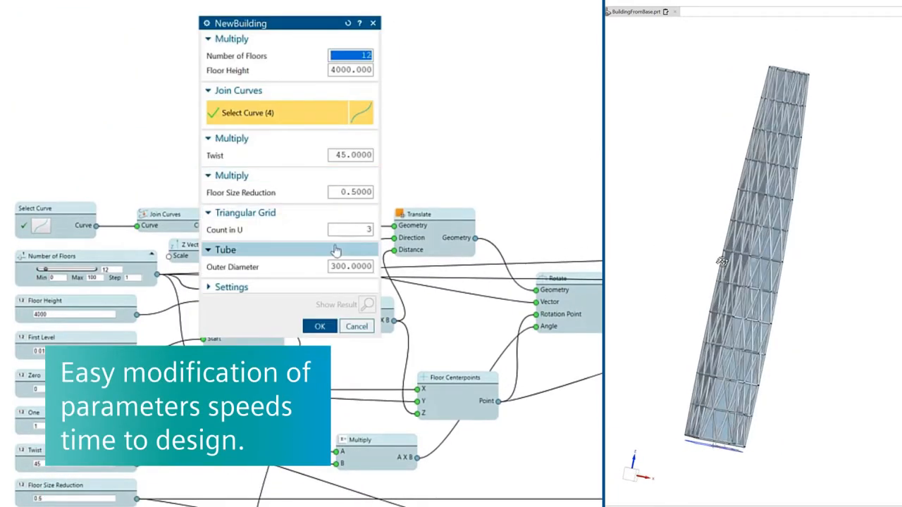
# - Show the NewBuilding parameters: floors, height, twist, size reduction, Count in U, Outer Diameter
pyautogui.click(350, 57)
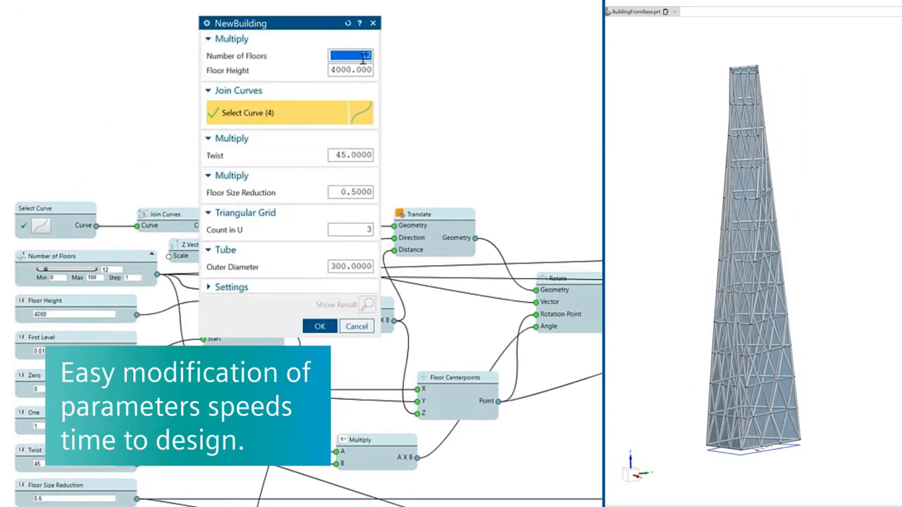